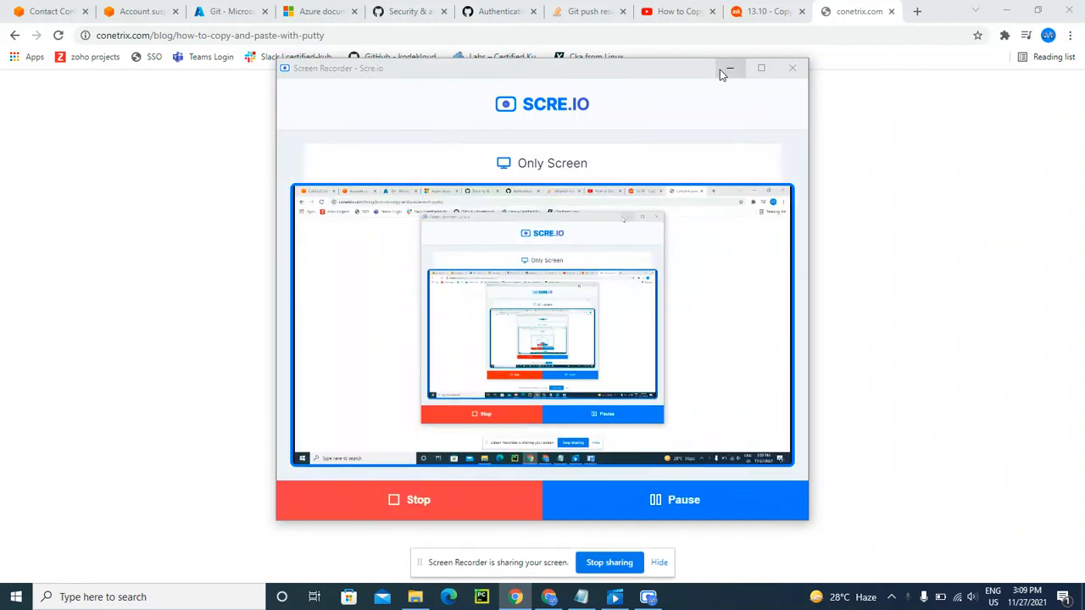
Minimize the Screencast recorder window so PuTTY can be launched.
{"action": "left_click", "coordinate": [729, 68]}
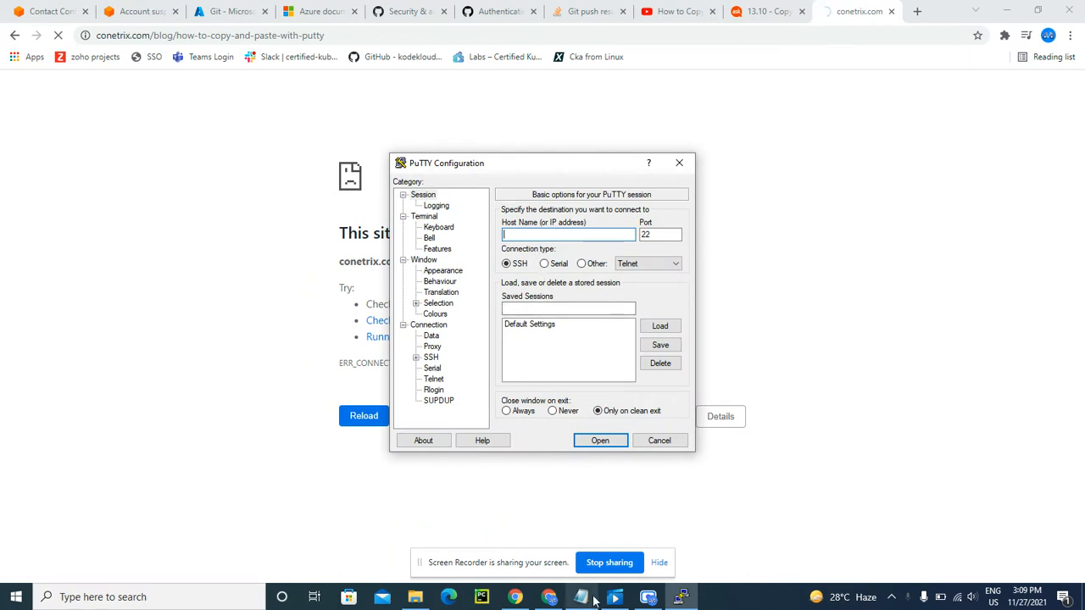
Set host name 20.68.122.92 and choose Azureppk.ppk from Downloads as the SSH auth private key.
{"action": "left_click", "coordinate": [580, 597]}
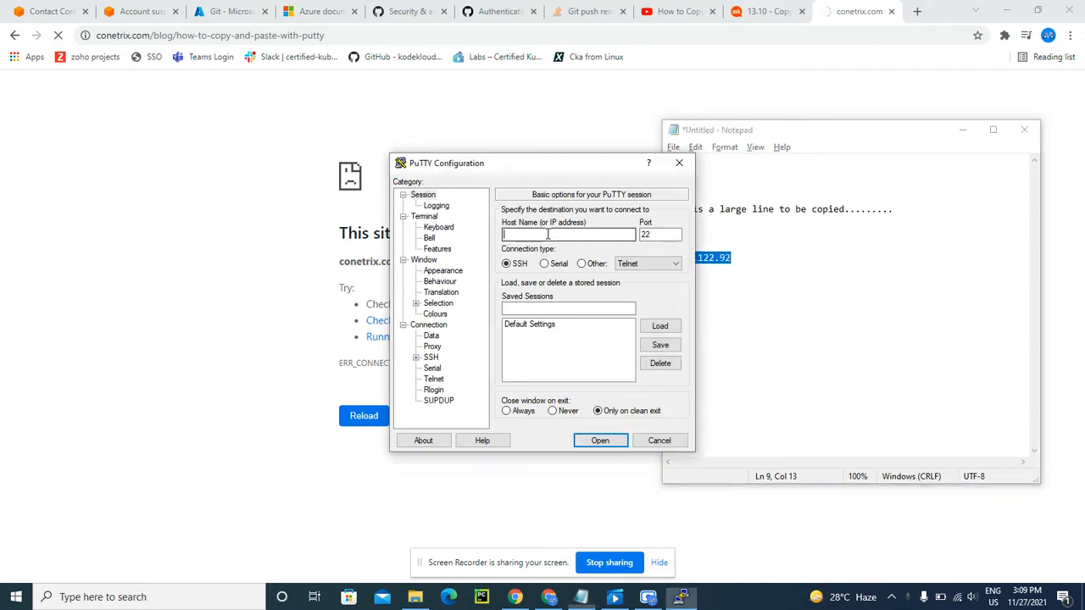
{"action": "type", "text": "20.68.122.92"}
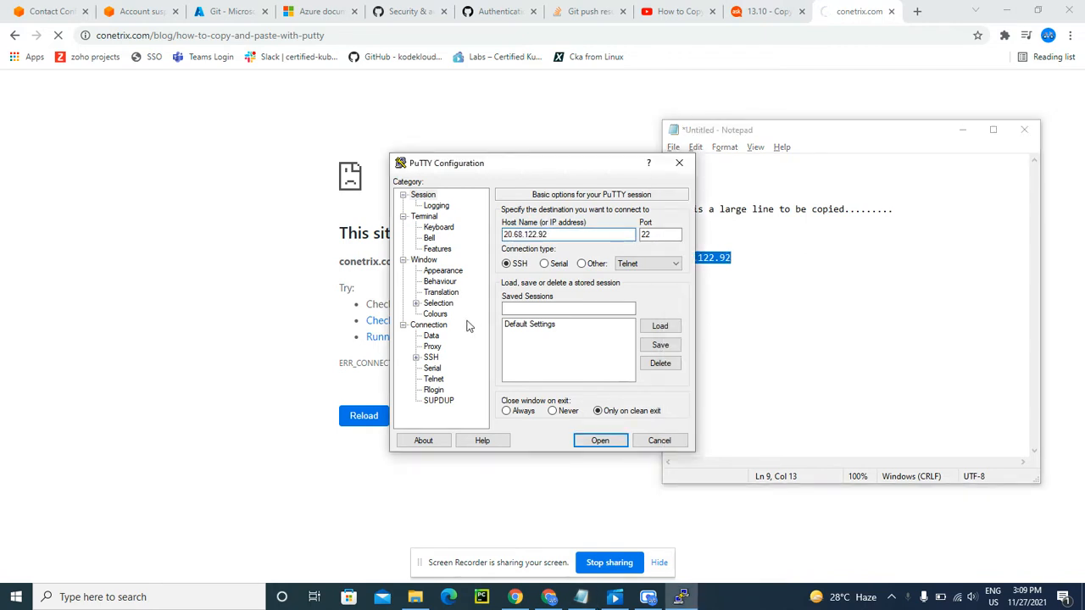
{"action": "left_click", "coordinate": [431, 326]}
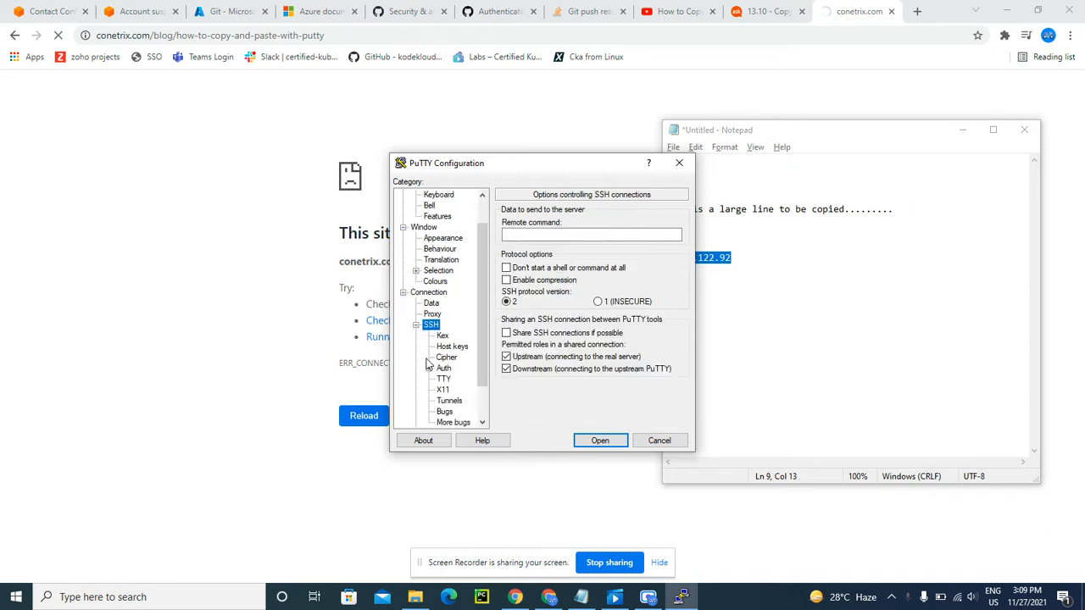
{"action": "mouse_move", "coordinate": [445, 376]}
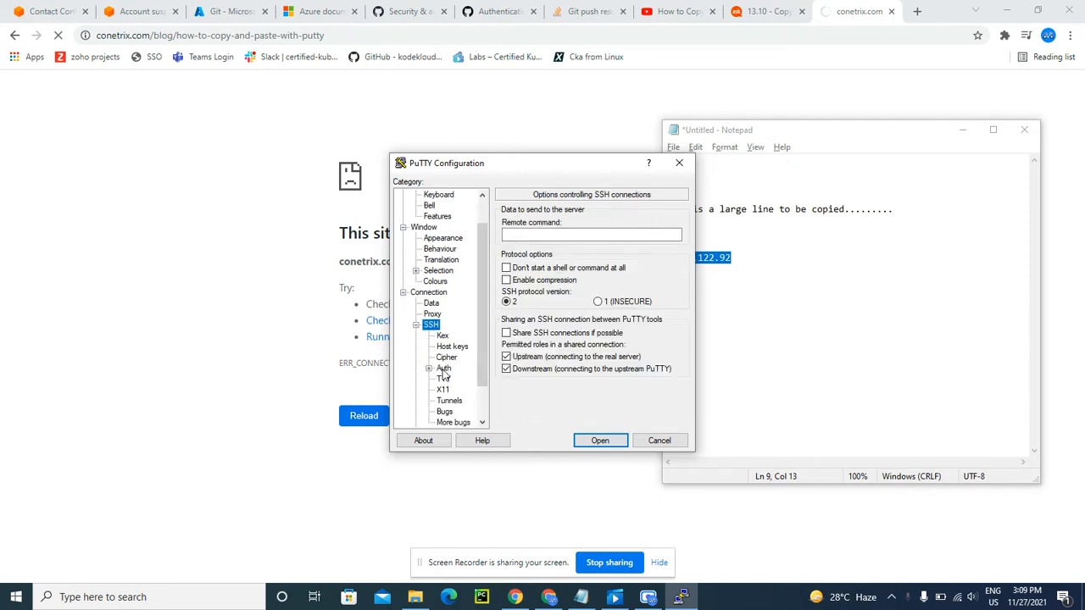
{"action": "left_click", "coordinate": [444, 368]}
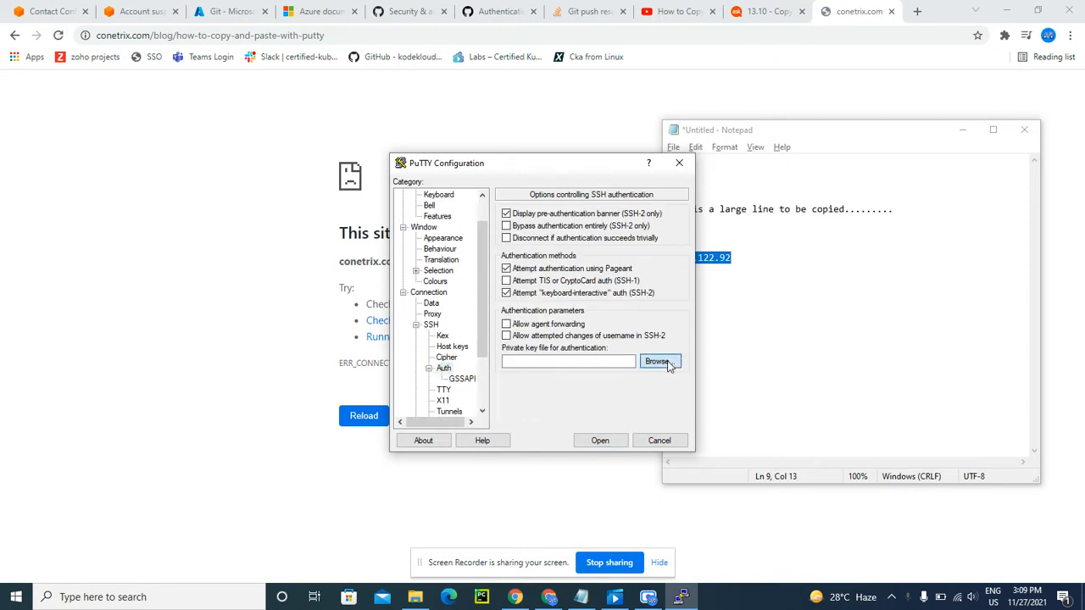
{"action": "left_click", "coordinate": [657, 361]}
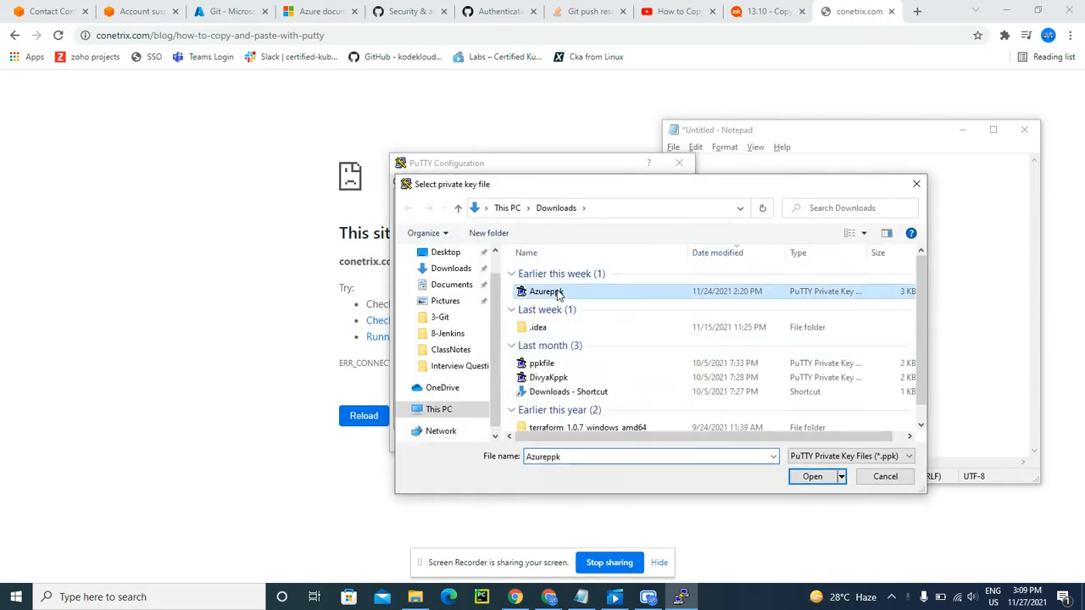
{"action": "left_click", "coordinate": [810, 475]}
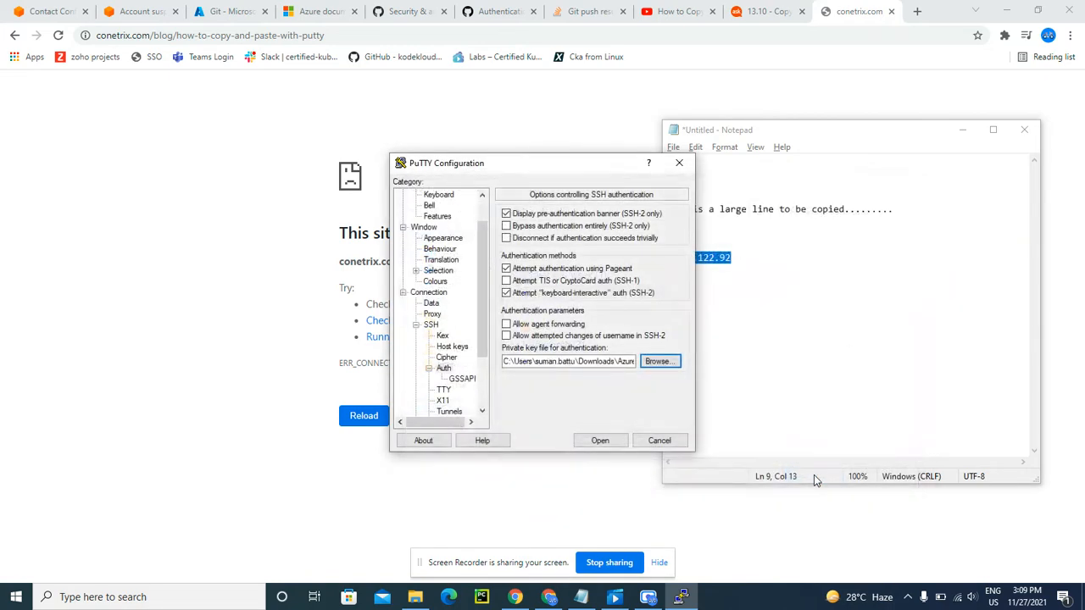
{"action": "mouse_move", "coordinate": [600, 440]}
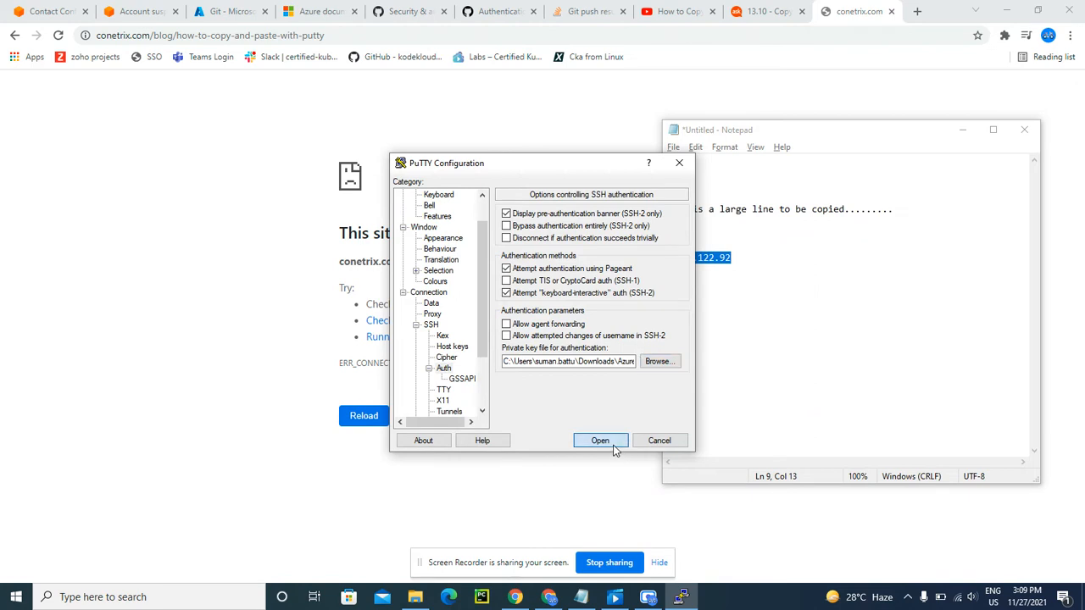
Open the SSH session and log in as azureuser with the key, reaching a shell prompt.
{"action": "left_click", "coordinate": [600, 440]}
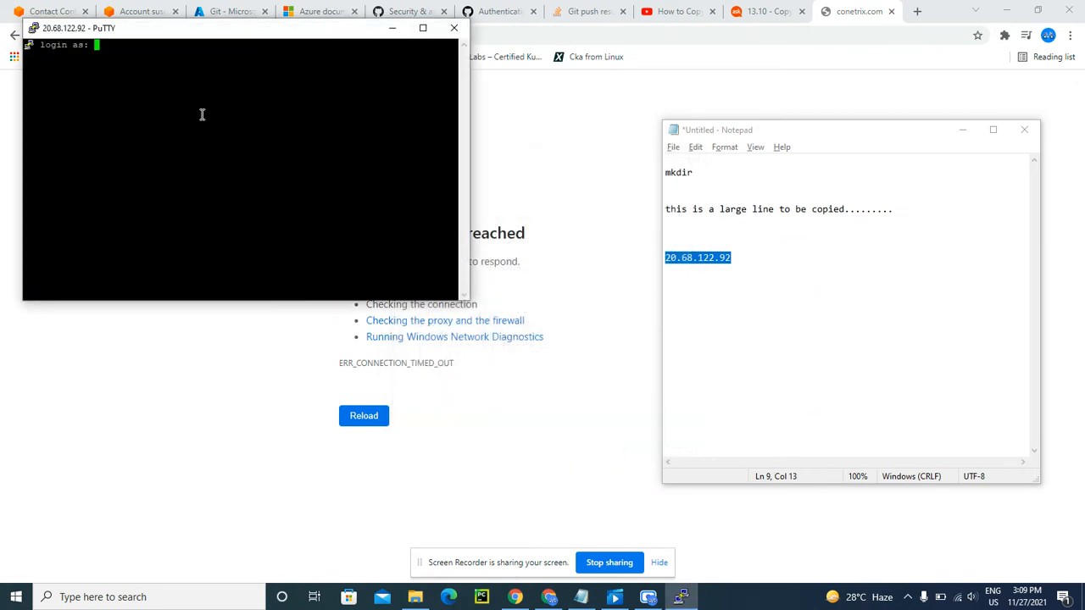
{"action": "type", "text": "azureuser"}
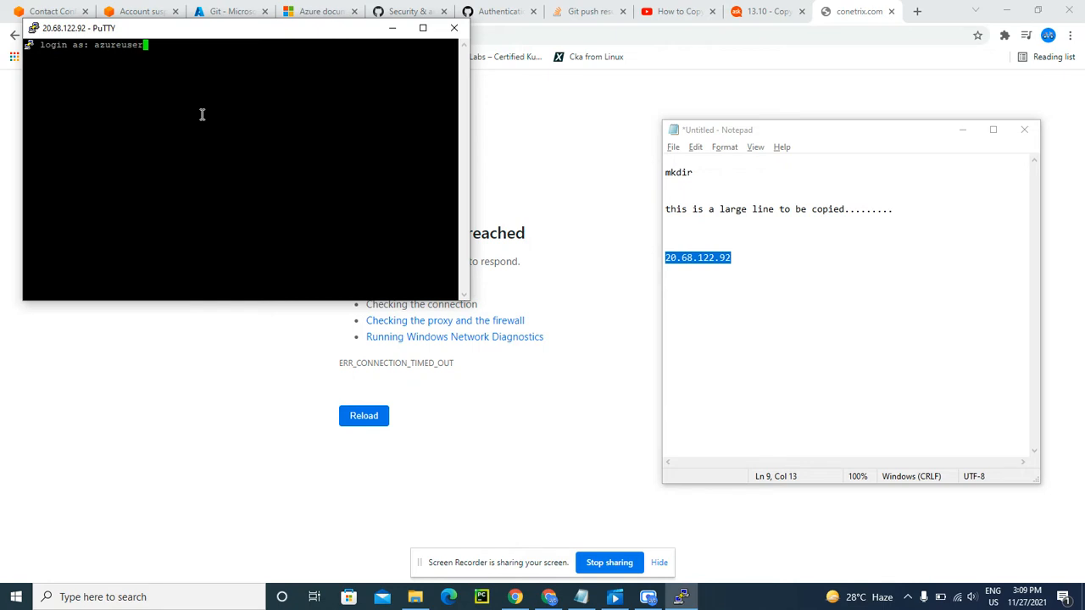
{"action": "key", "text": "Return"}
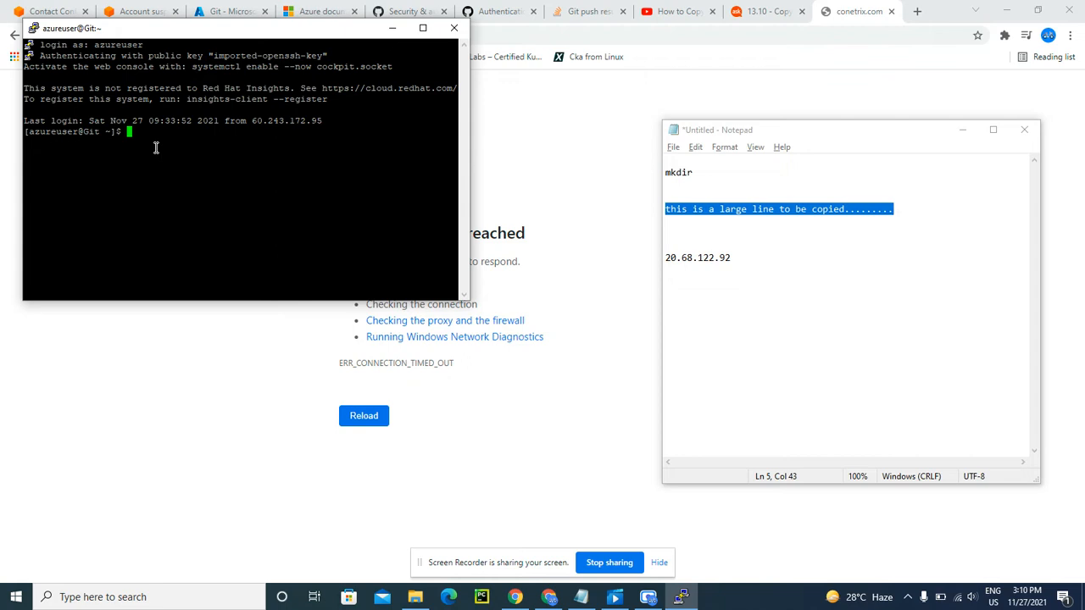
{"action": "key", "text": "Return"}
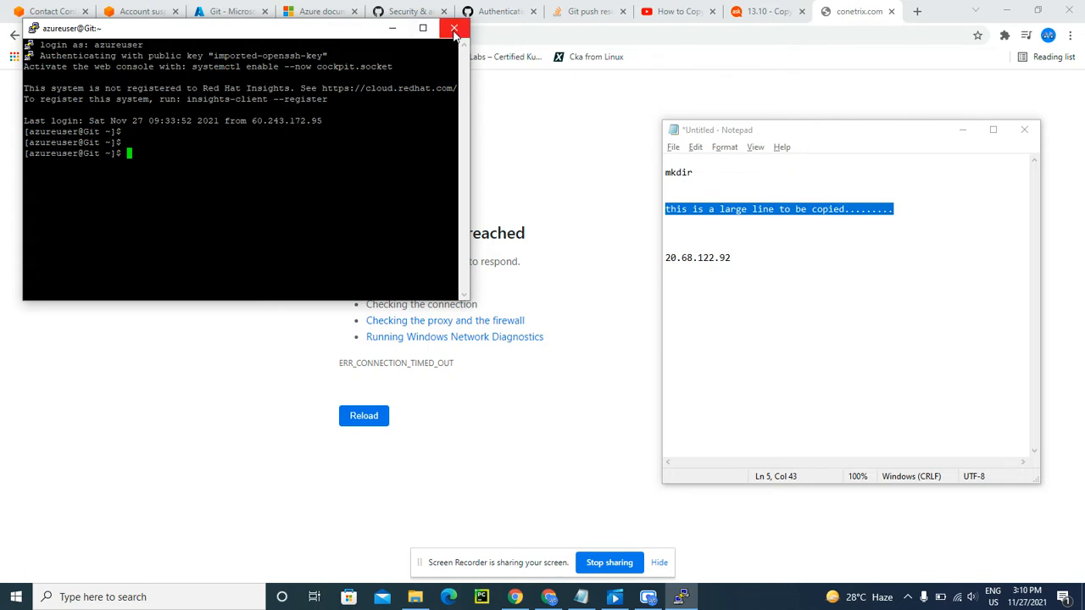
Close the SSH terminal, confirm, and search 'pu' to relaunch PuTTY.
{"action": "left_click", "coordinate": [454, 27]}
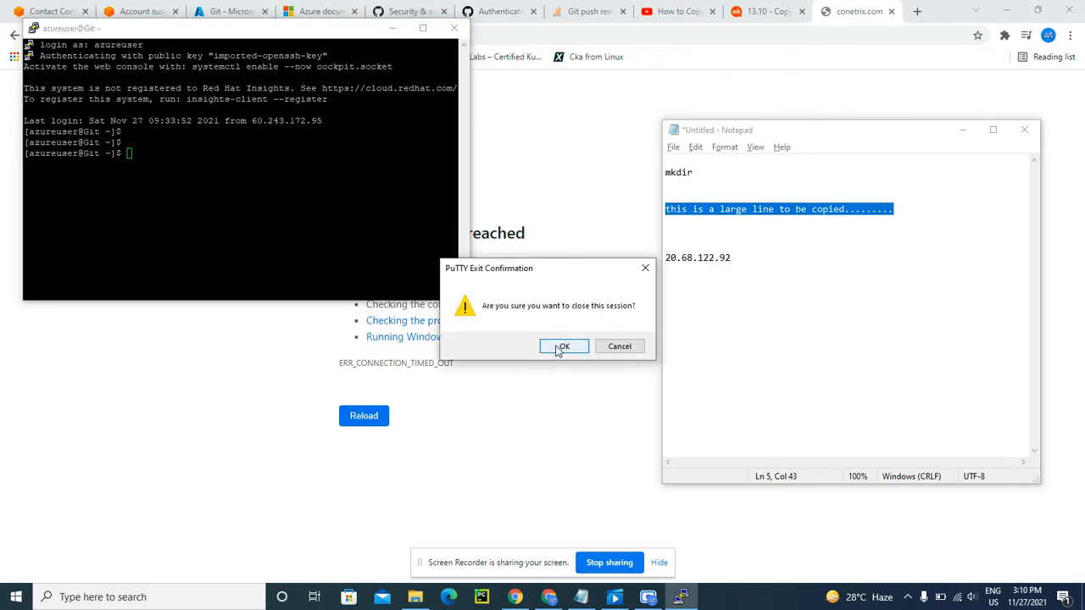
{"action": "left_click", "coordinate": [563, 346]}
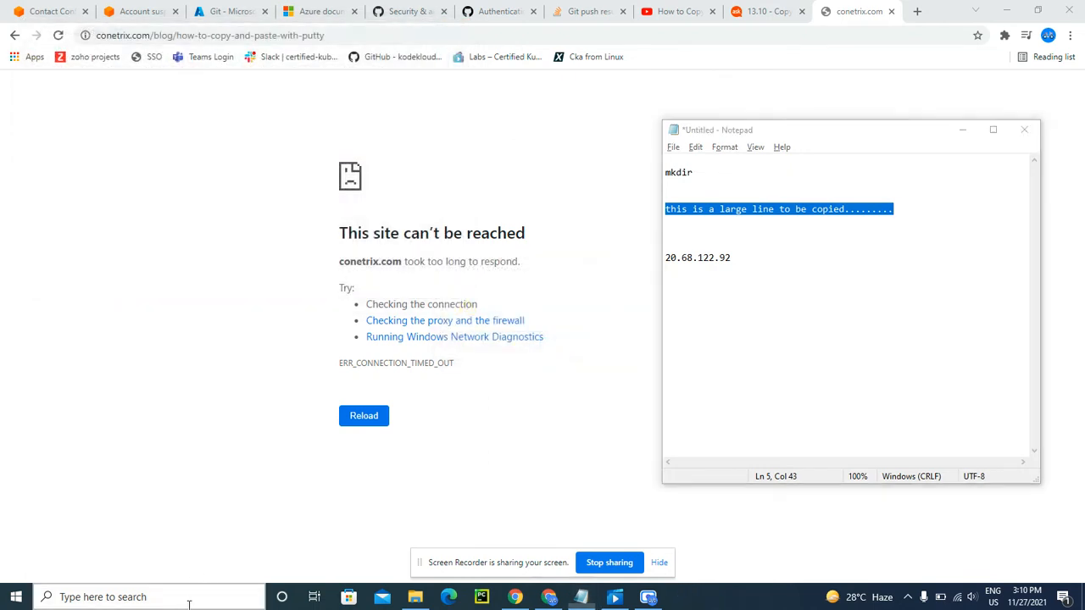
{"action": "type", "text": "pu"}
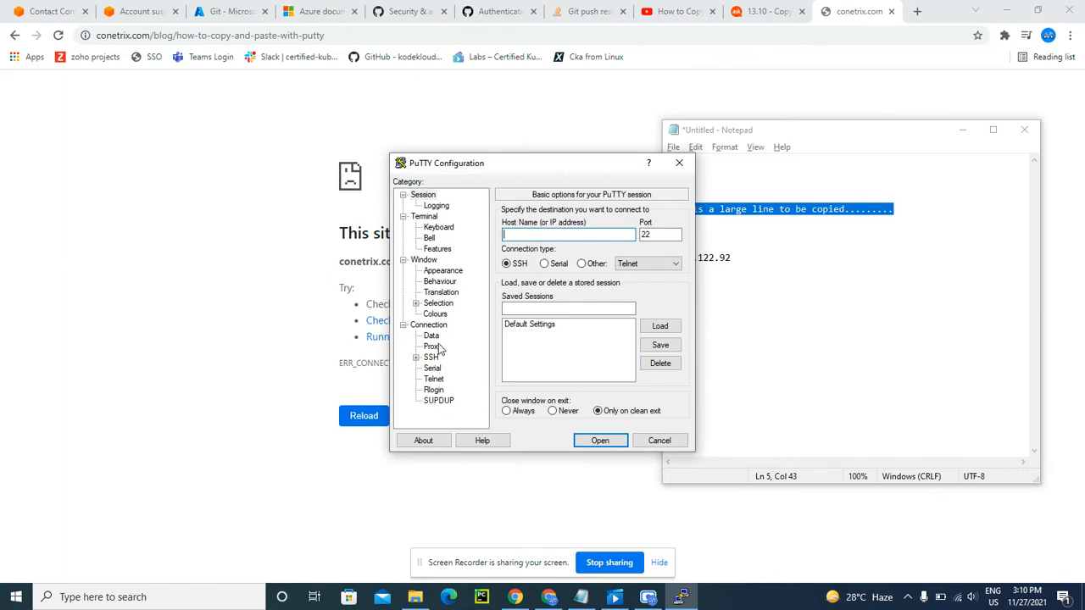
In Window > Selection set Ctrl+Shift+[C,V] to System clipboard, then return to the Session category.
{"action": "left_click", "coordinate": [437, 304]}
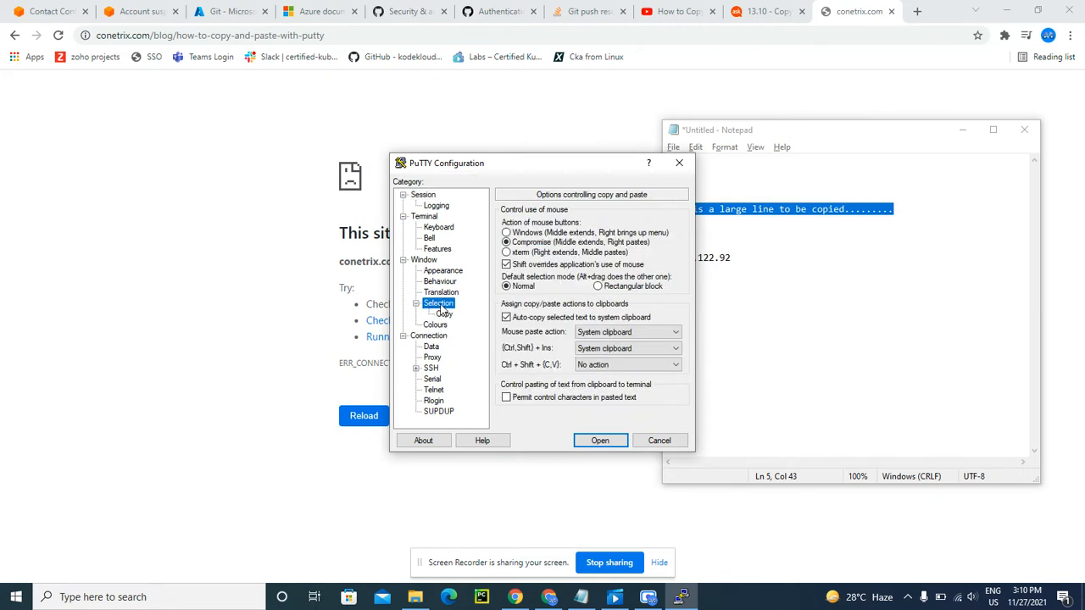
{"action": "mouse_move", "coordinate": [526, 370]}
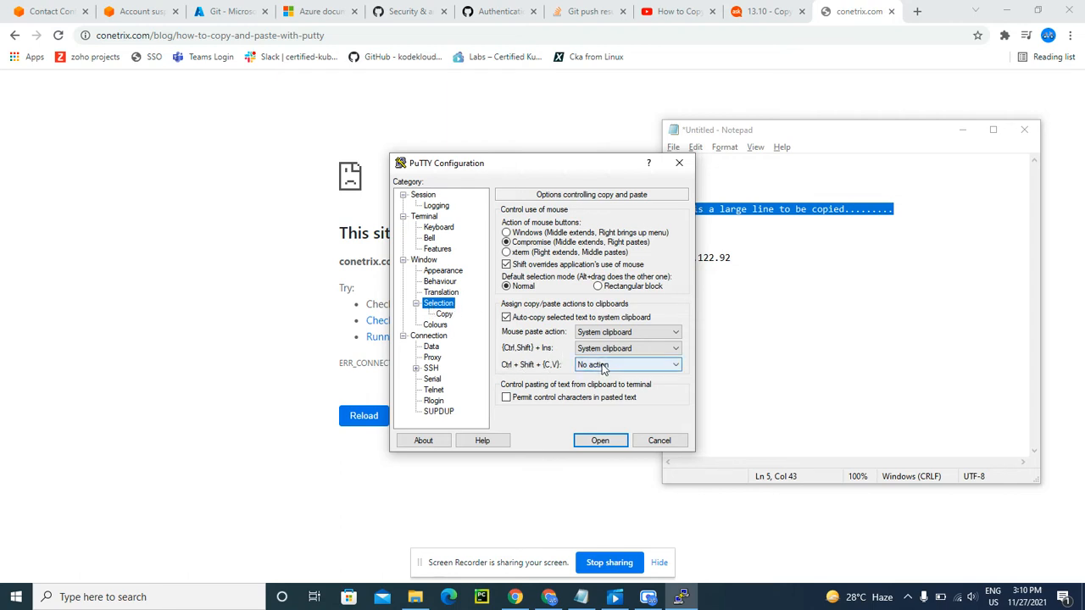
{"action": "left_click", "coordinate": [627, 365]}
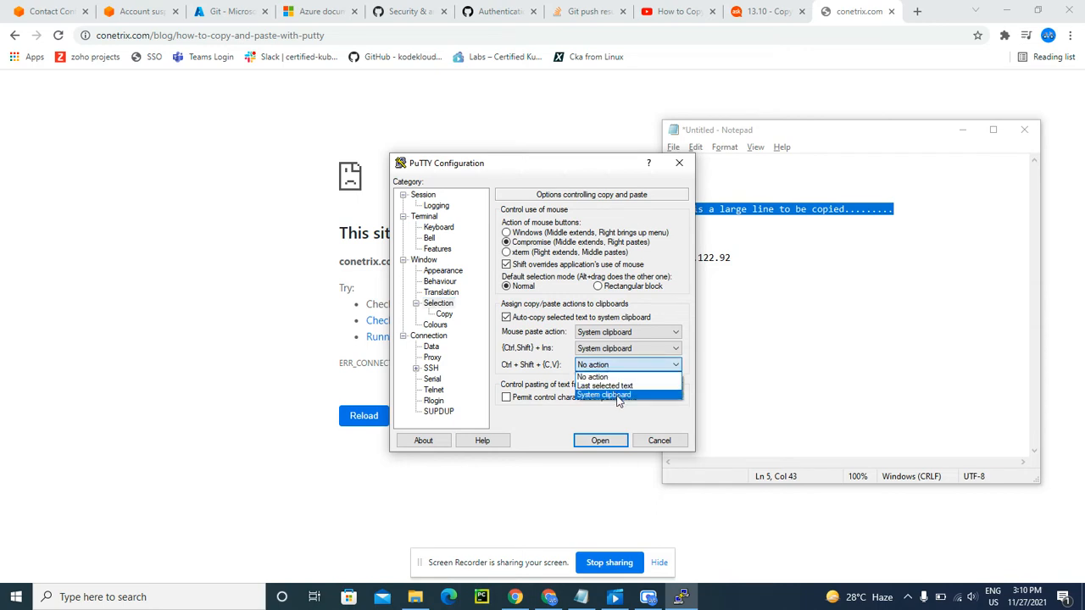
{"action": "left_click", "coordinate": [603, 397]}
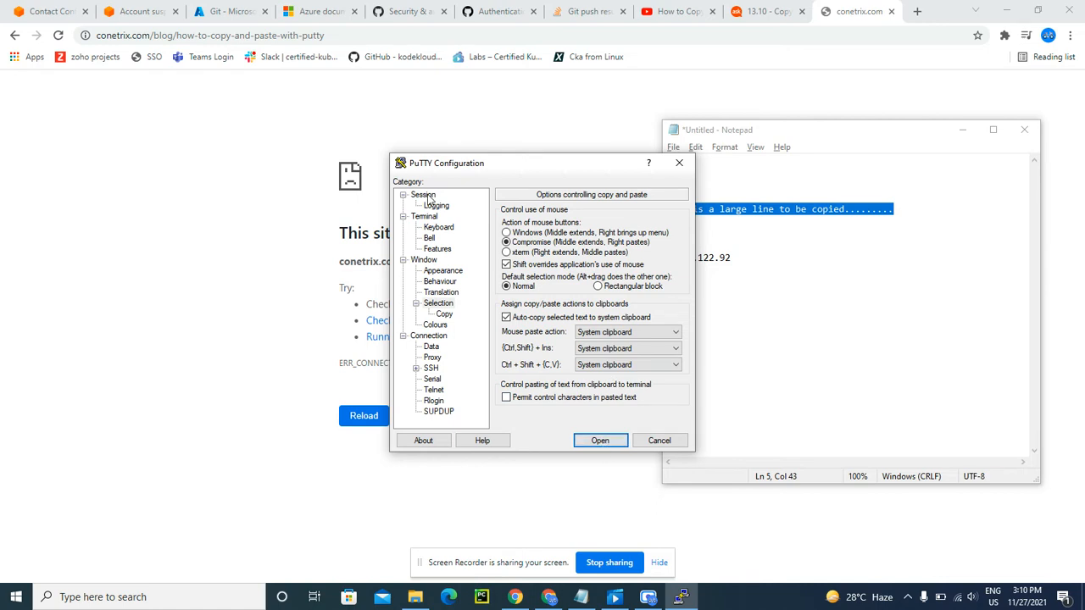
{"action": "left_click", "coordinate": [423, 193]}
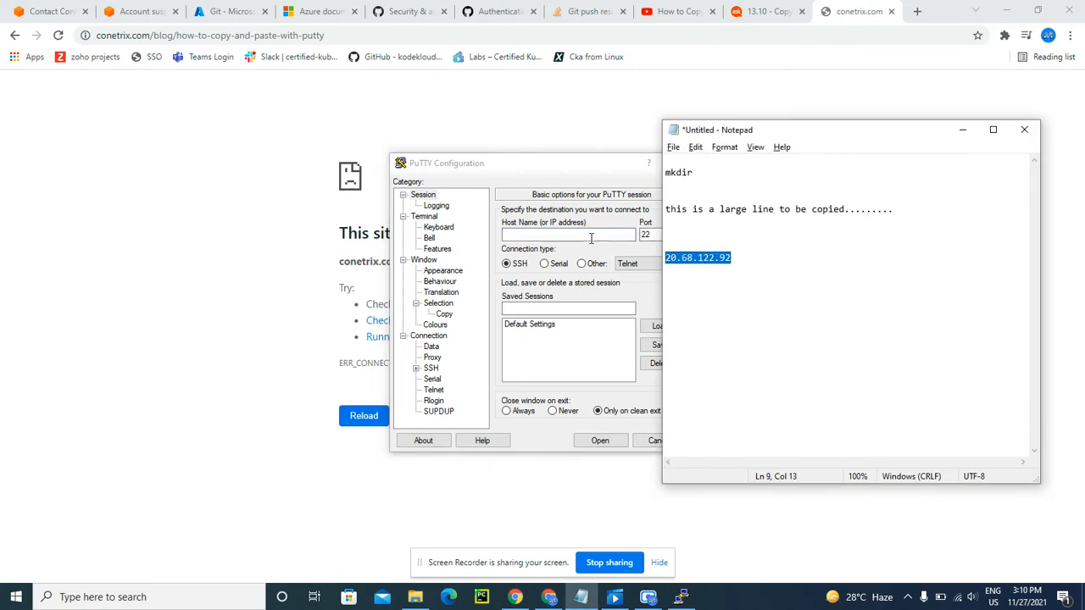
Re-enter the server address and choose the .ppk key in Downloads for SSH authentication.
{"action": "left_click", "coordinate": [568, 234]}
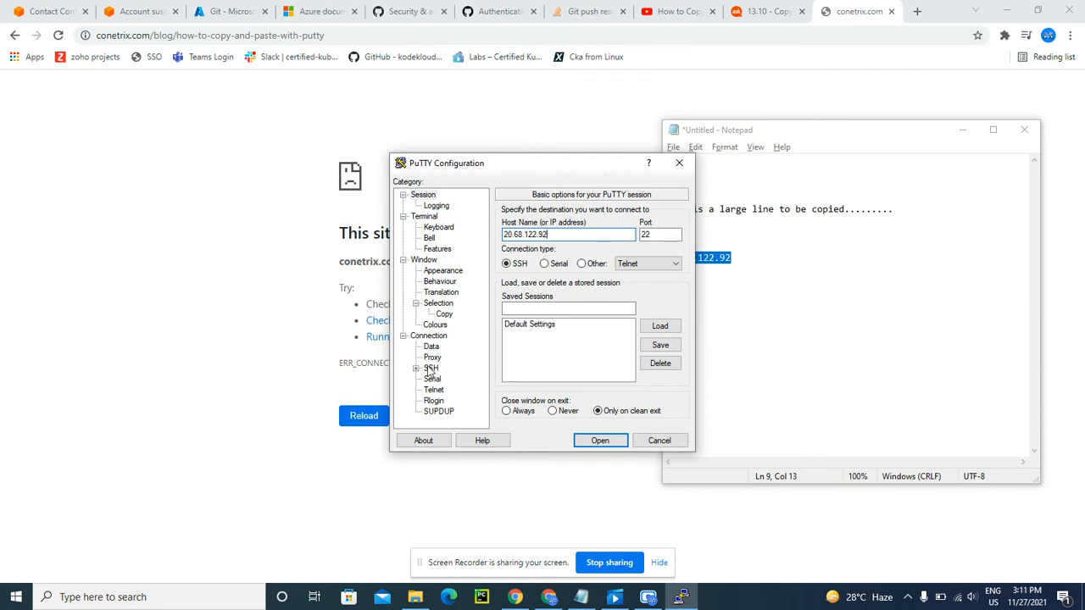
{"action": "left_click", "coordinate": [444, 367]}
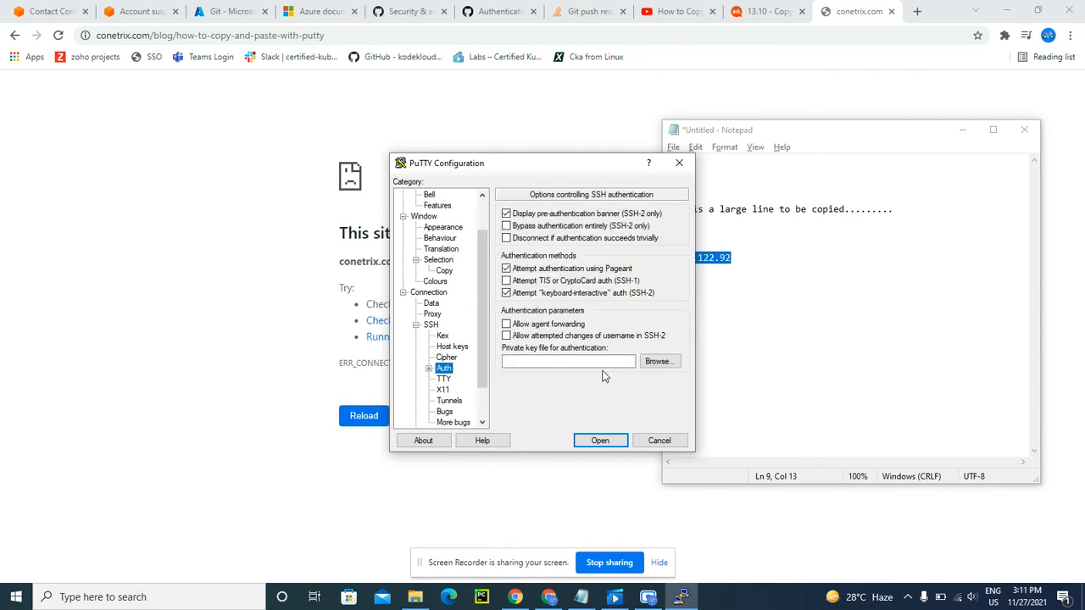
{"action": "mouse_move", "coordinate": [659, 361]}
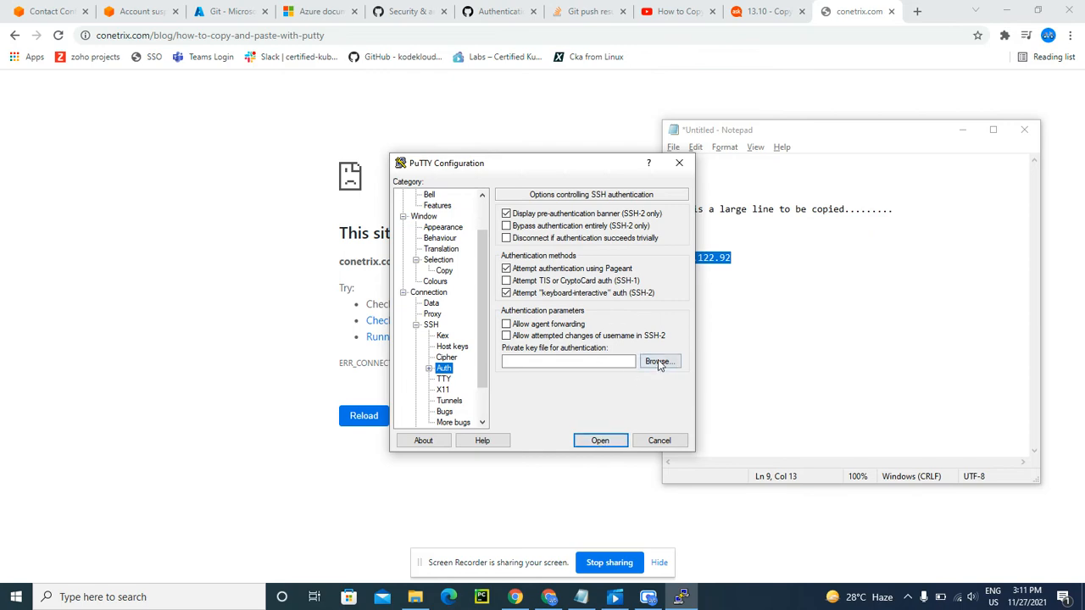
{"action": "left_click", "coordinate": [660, 363]}
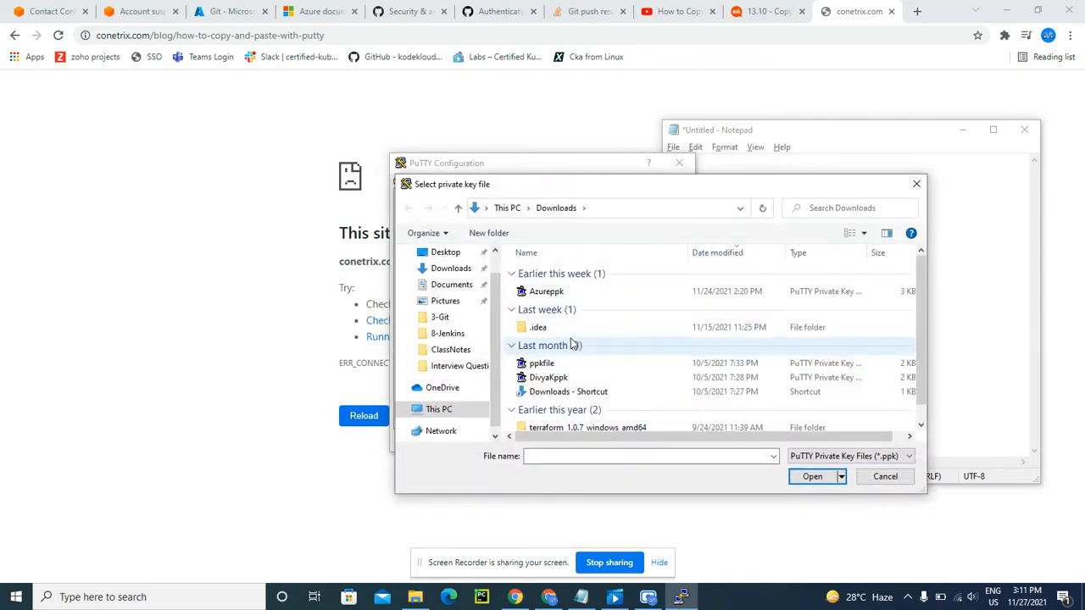
{"action": "left_click", "coordinate": [546, 292]}
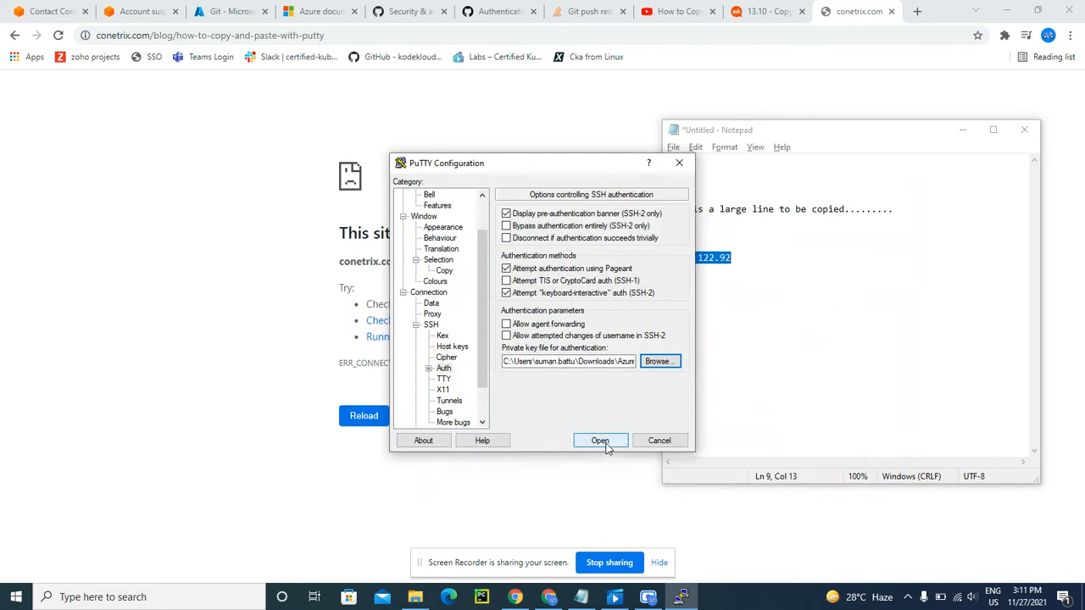
Open the SSH session and log in as azureuser with the key.
{"action": "left_click", "coordinate": [600, 441]}
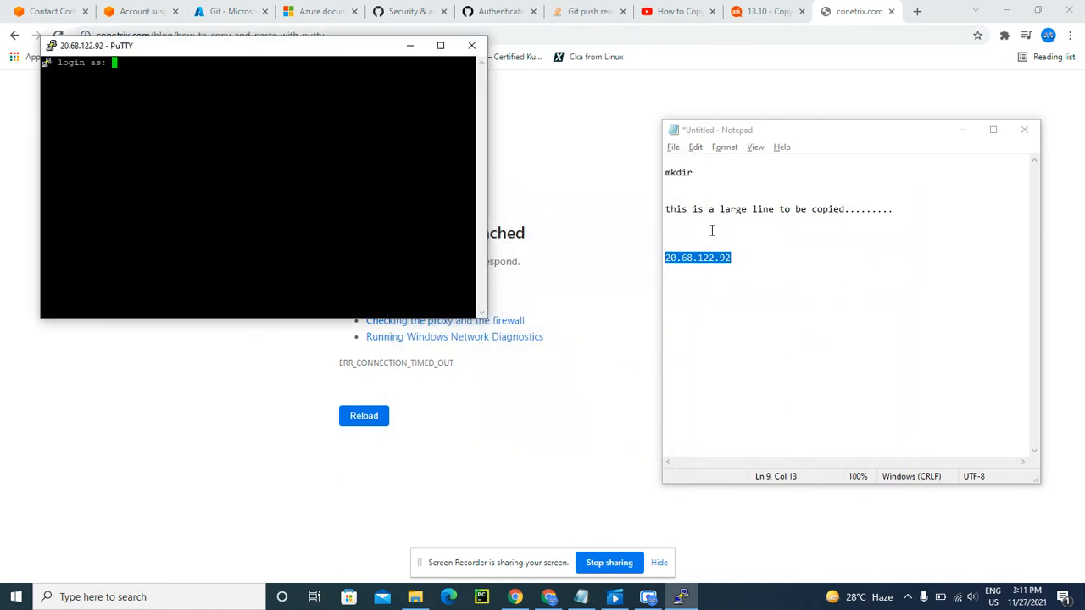
{"action": "mouse_move", "coordinate": [254, 156]}
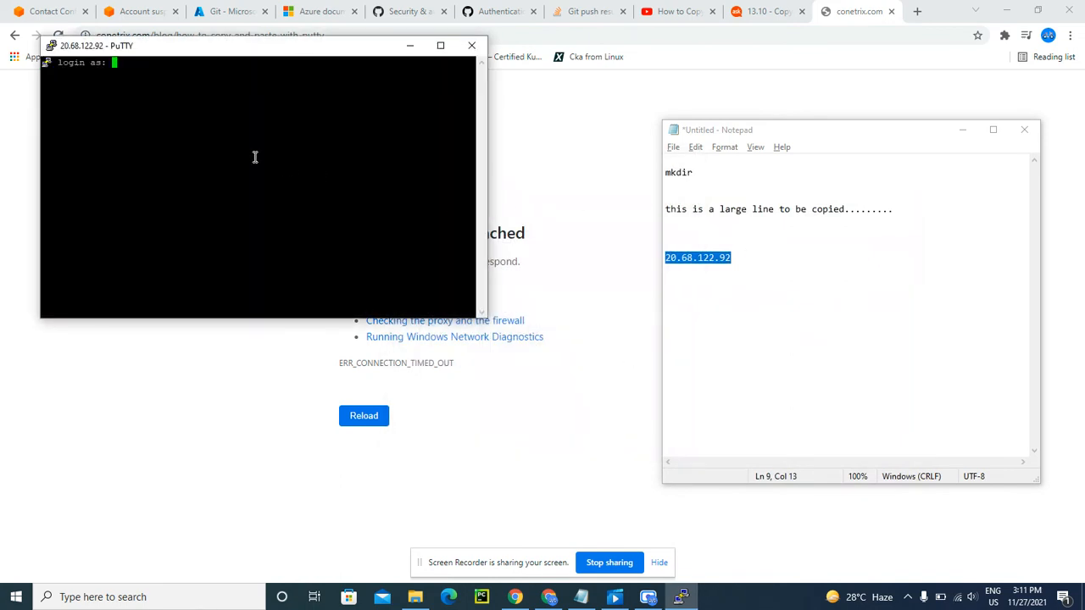
{"action": "type", "text": "az"}
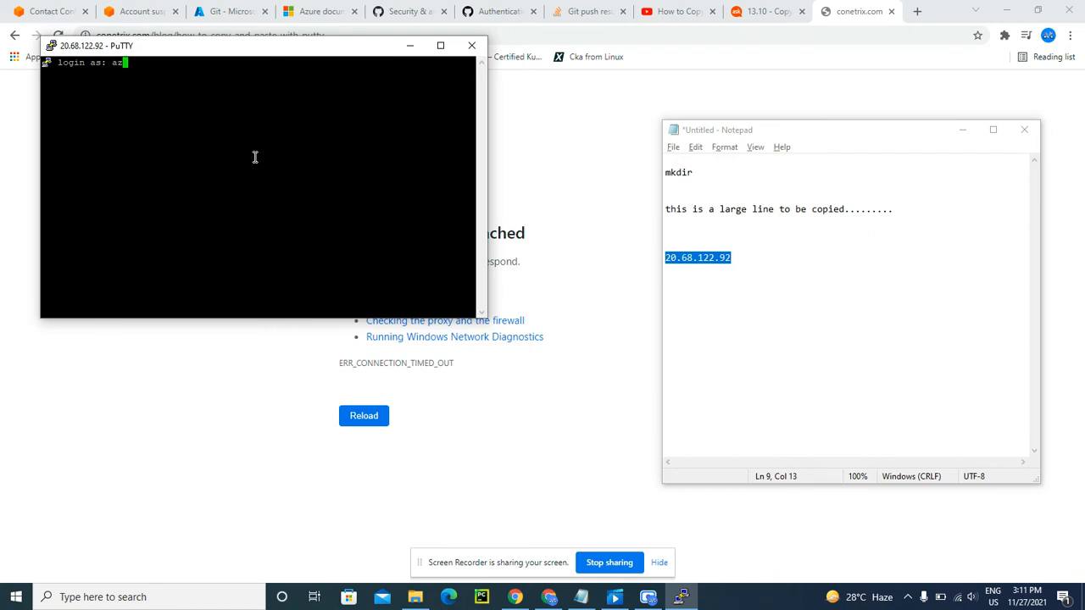
{"action": "type", "text": "ureus"}
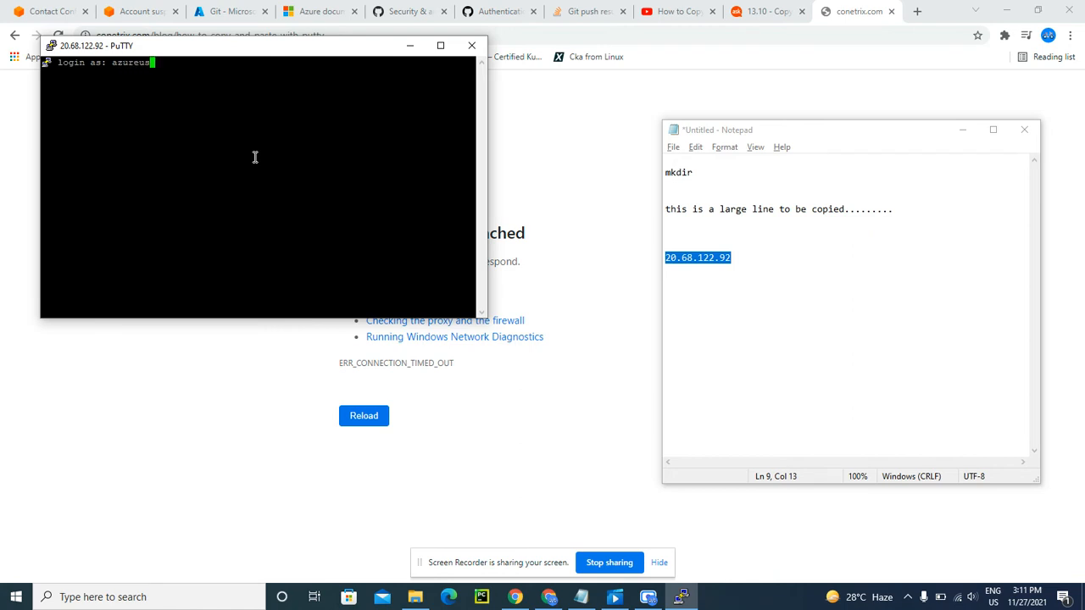
{"action": "key", "text": "Return"}
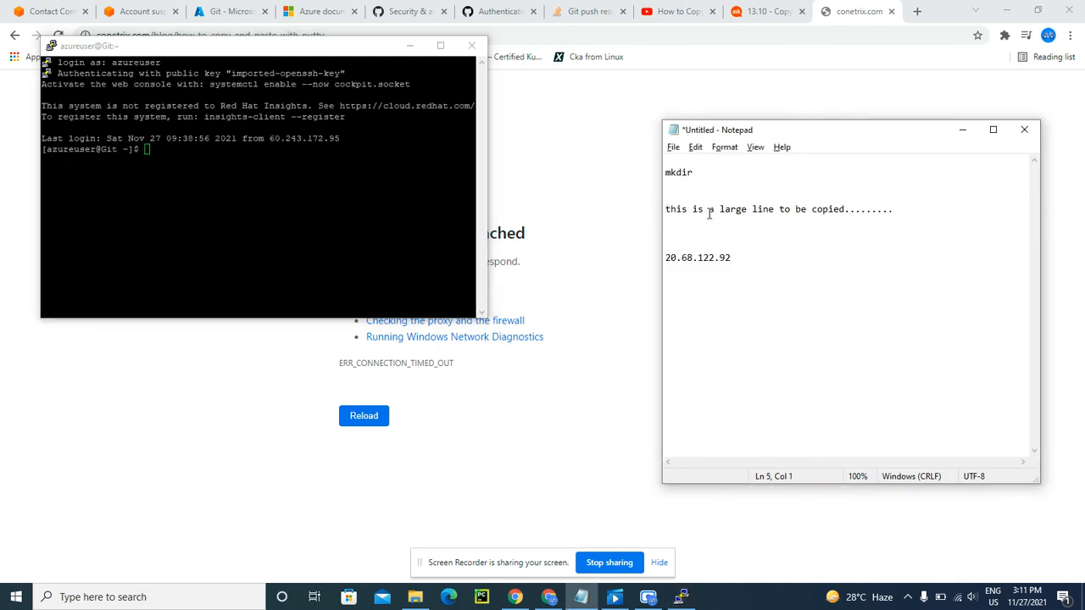
Copy the Notepad line 'this is a large line to be copied........', paste it at the shell prompt and run it.
{"action": "left_click", "coordinate": [670, 210]}
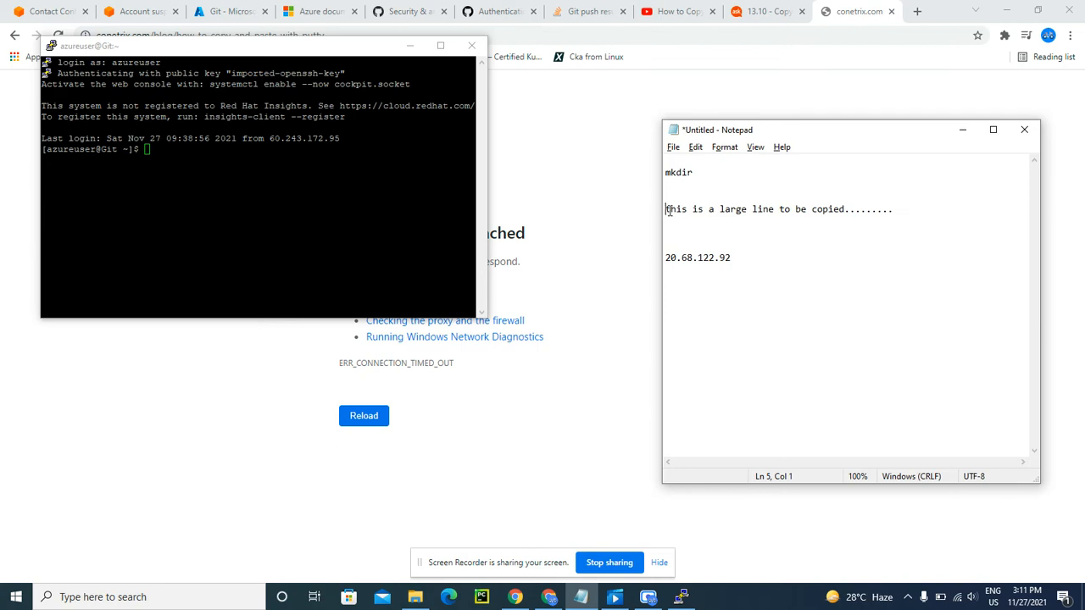
{"action": "triple_click", "coordinate": [778, 210]}
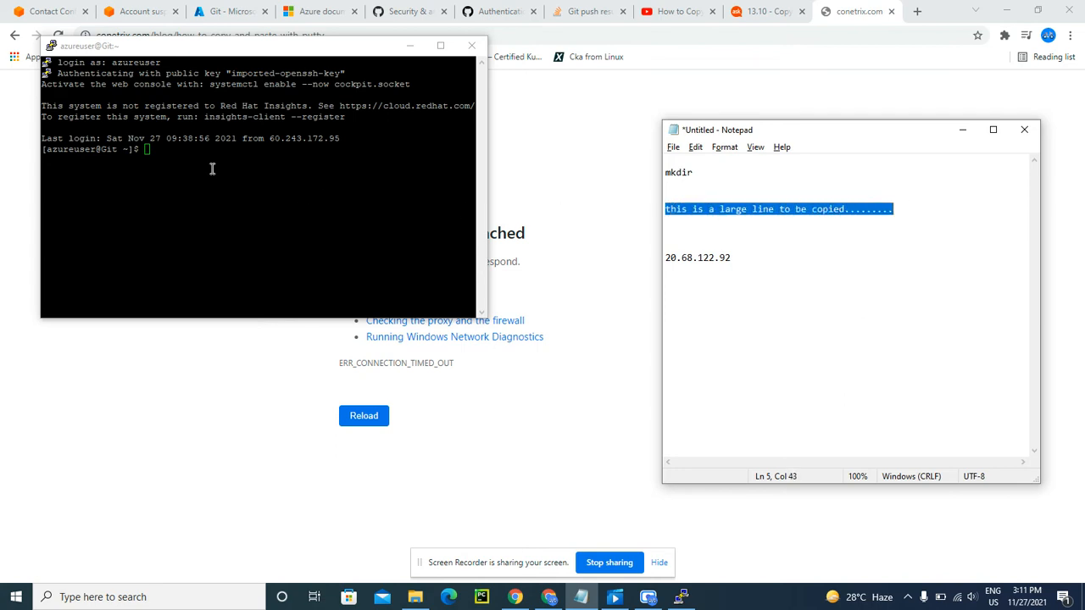
{"action": "left_click", "coordinate": [146, 163]}
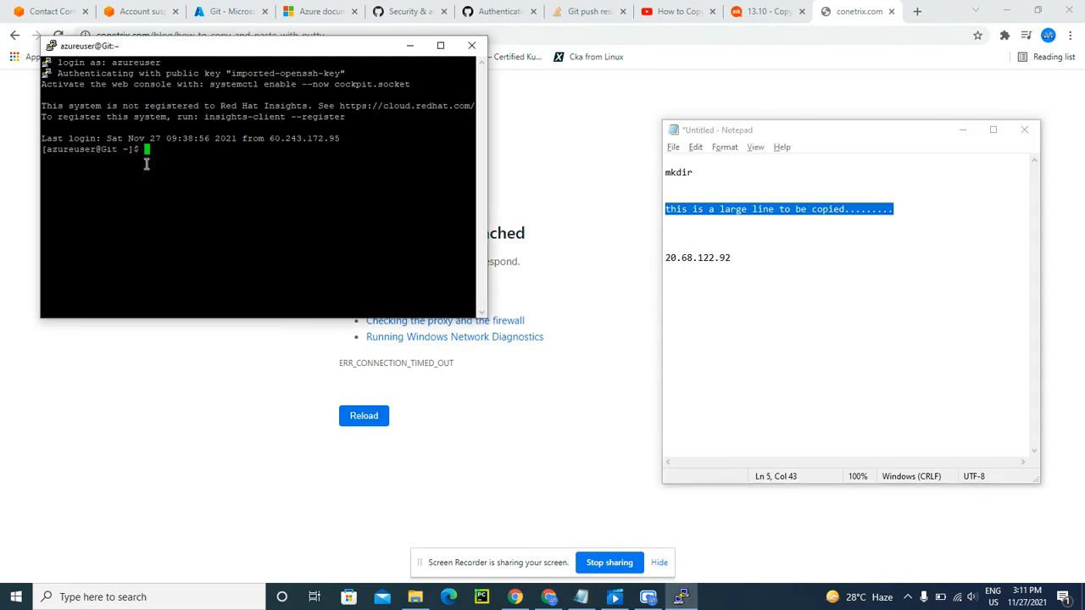
{"action": "type", "text": "this is a large line to be copied........."}
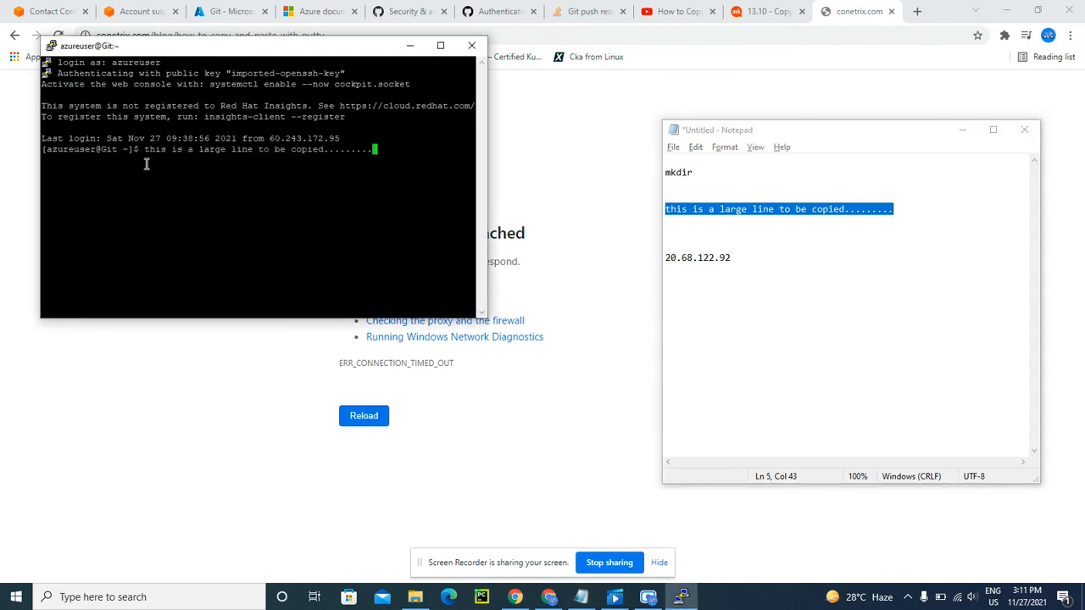
{"action": "key", "text": "Return"}
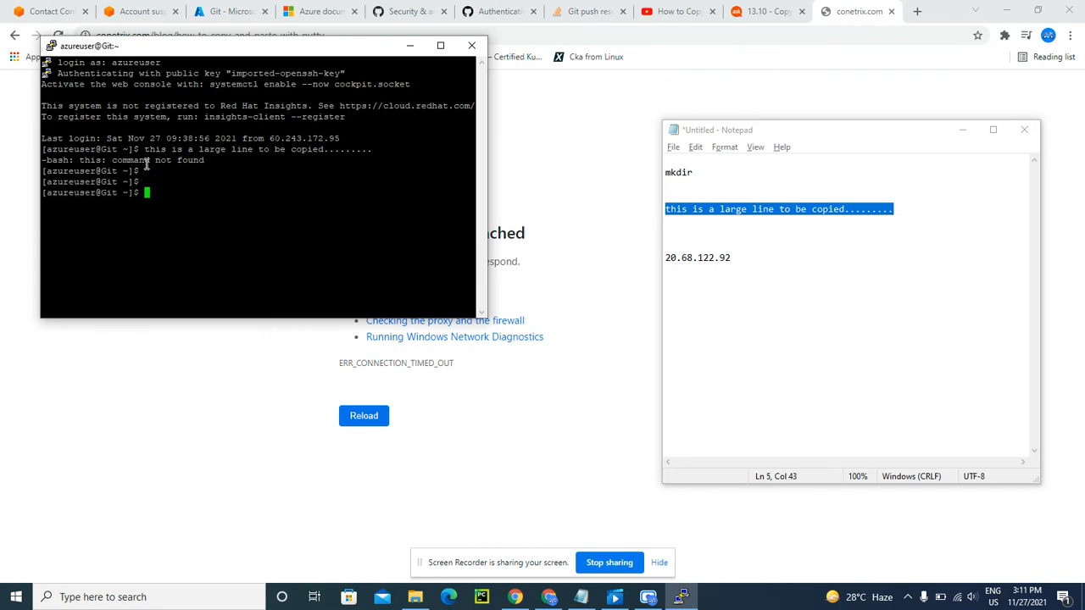
{"action": "mouse_move", "coordinate": [173, 207]}
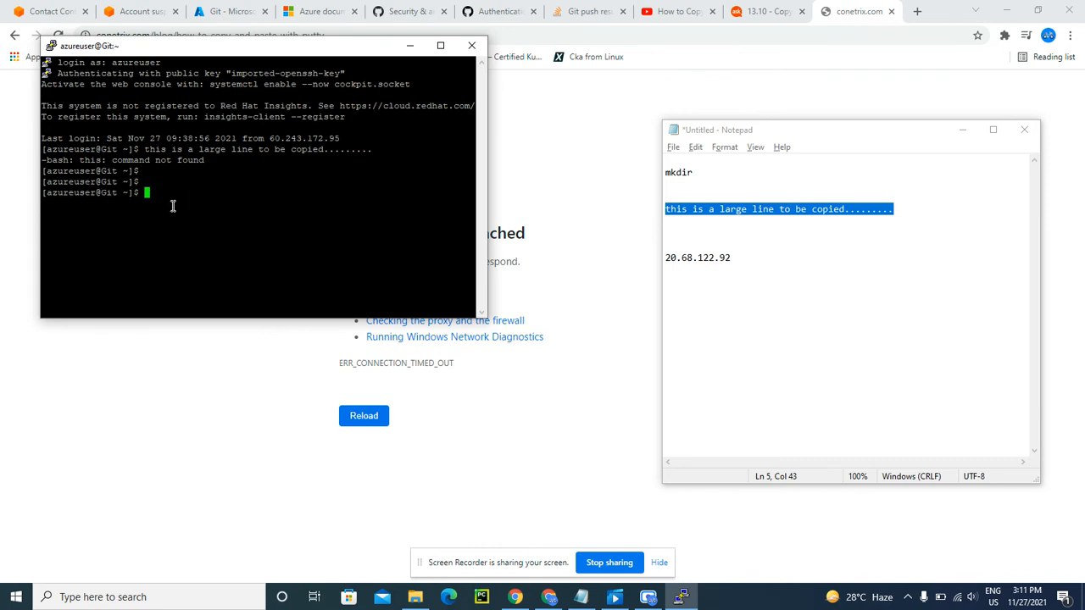
{"action": "mouse_move", "coordinate": [204, 210]}
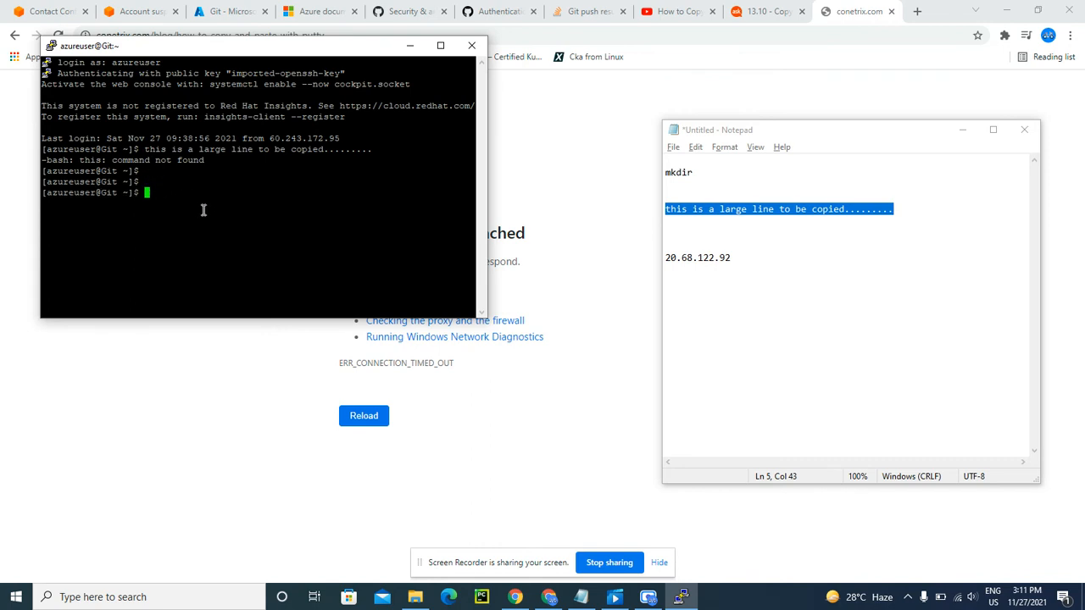
{"action": "mouse_move", "coordinate": [310, 481]}
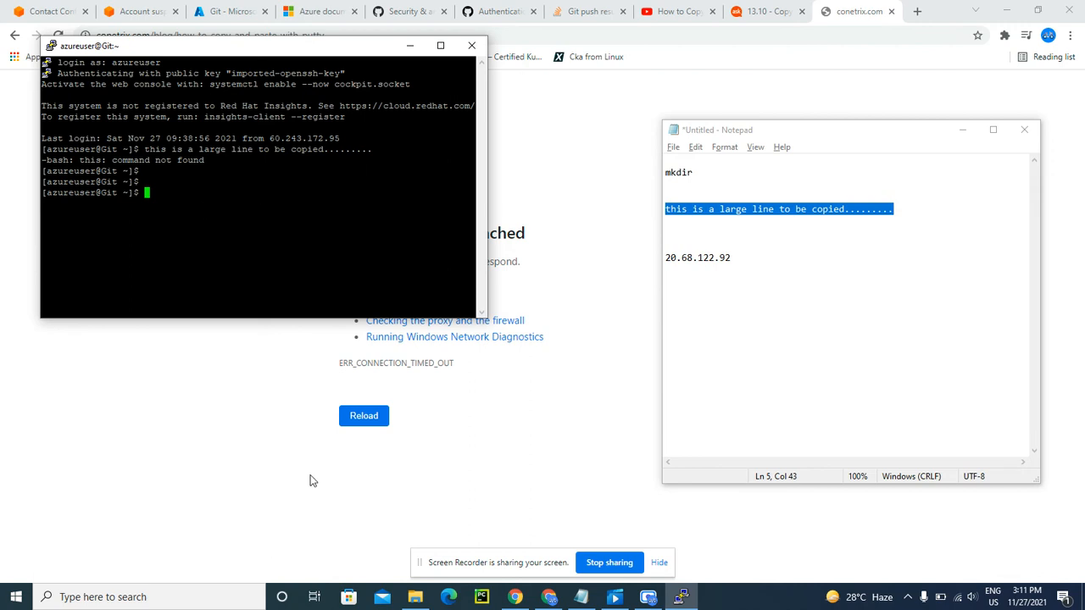
{"action": "mouse_move", "coordinate": [410, 61]}
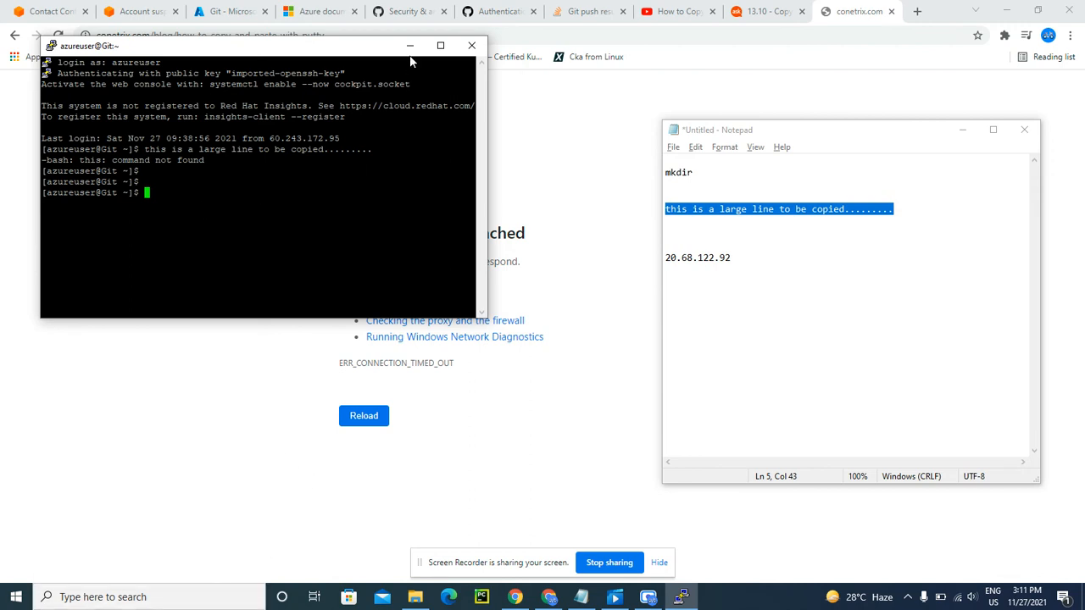
Close the terminal session and launch a fresh PuTTY from Start search.
{"action": "left_click", "coordinate": [471, 44]}
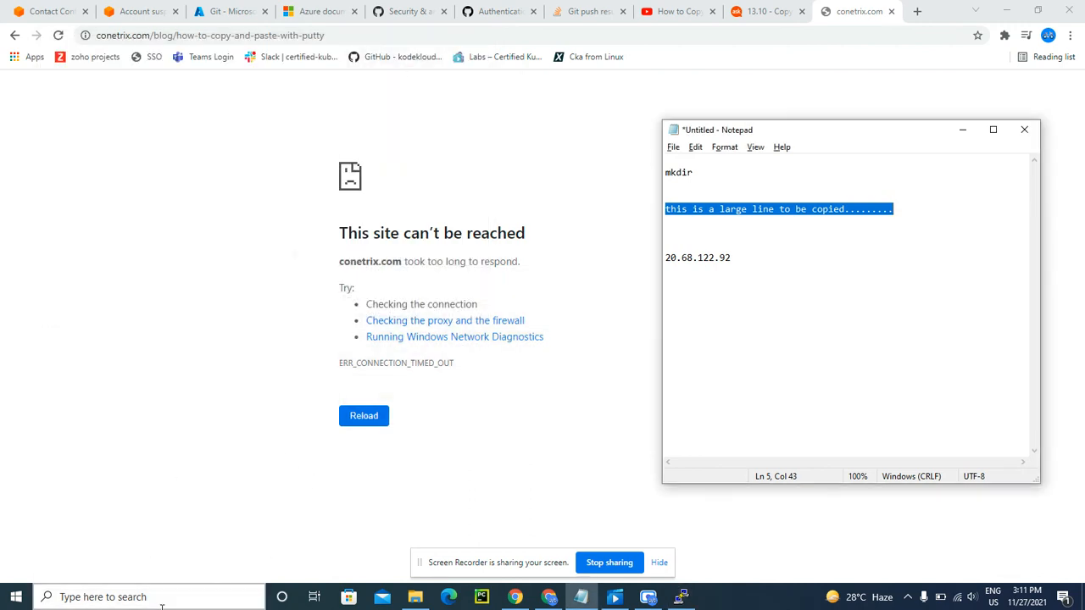
{"action": "type", "text": "pu"}
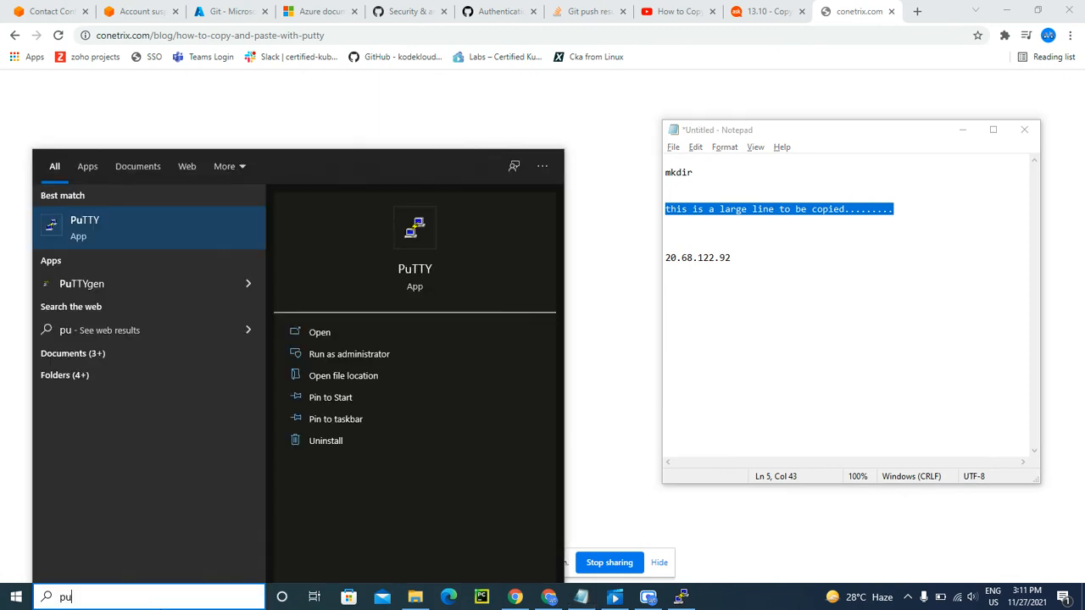
{"action": "left_click", "coordinate": [319, 330]}
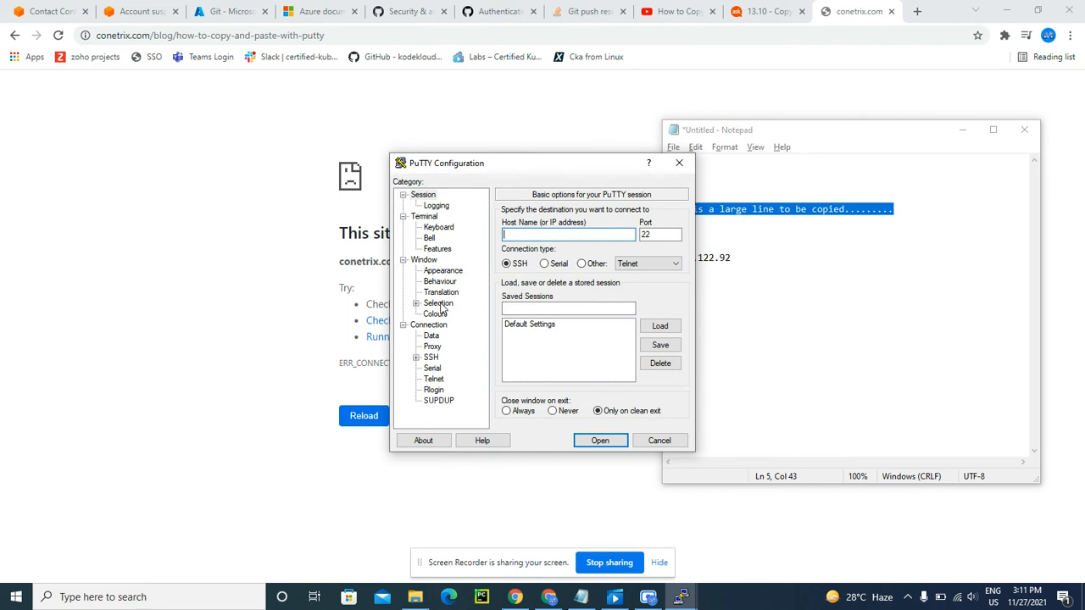
In Window > Selection set the second Ctrl+Shift+[C,V] shortcut pair to System clipboard.
{"action": "left_click", "coordinate": [437, 303]}
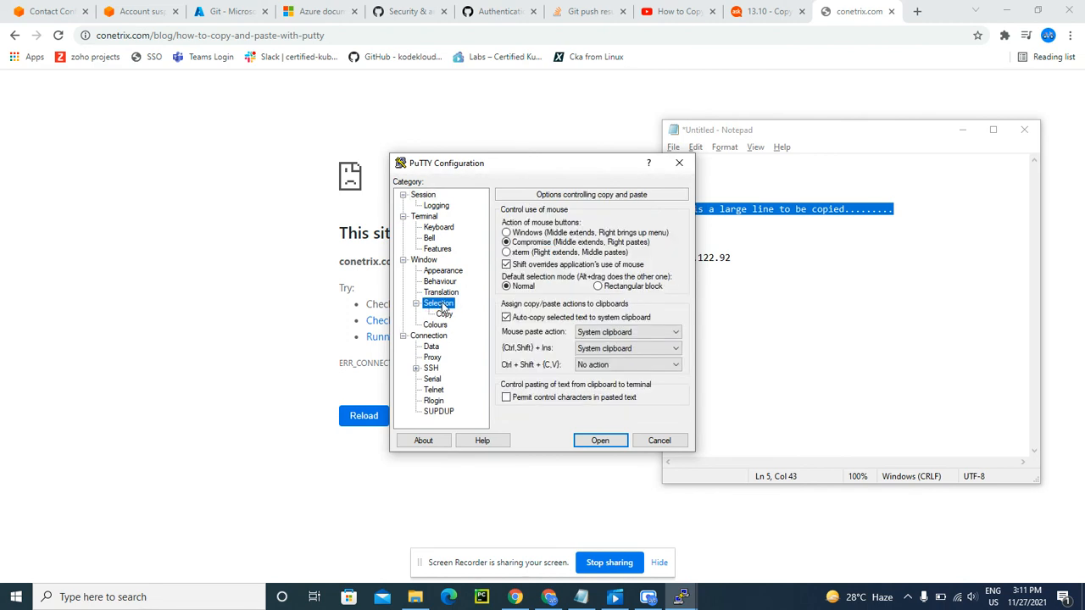
{"action": "left_click", "coordinate": [627, 364]}
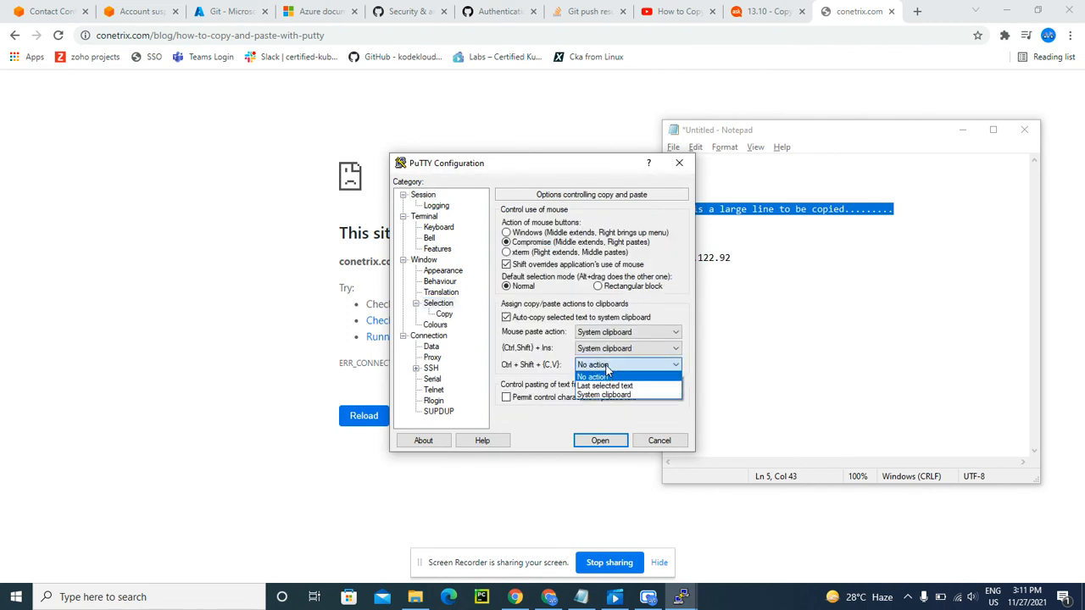
{"action": "mouse_move", "coordinate": [613, 396]}
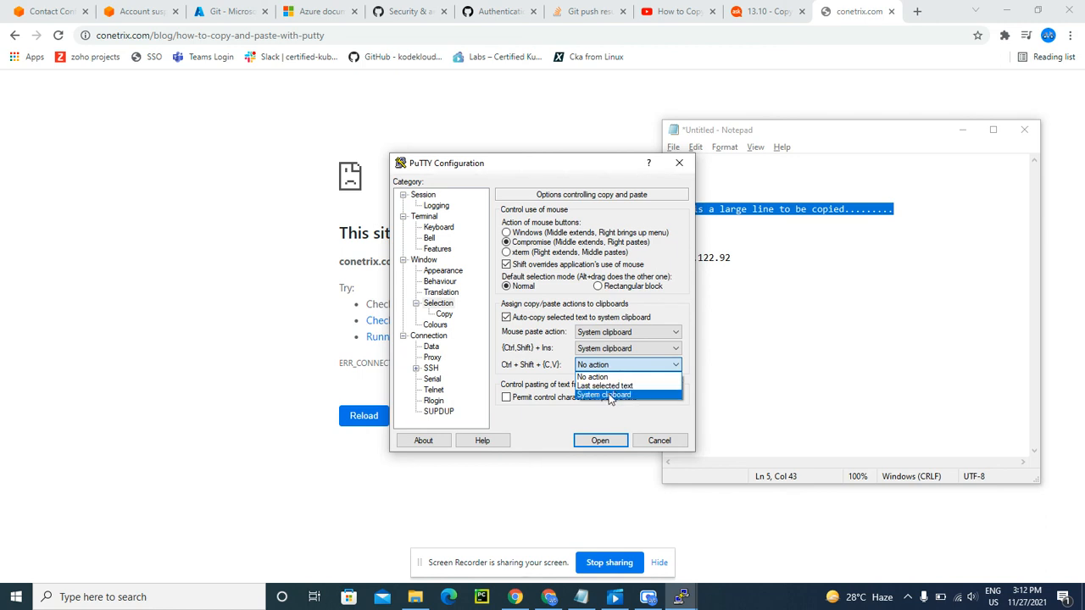
{"action": "left_click", "coordinate": [604, 395]}
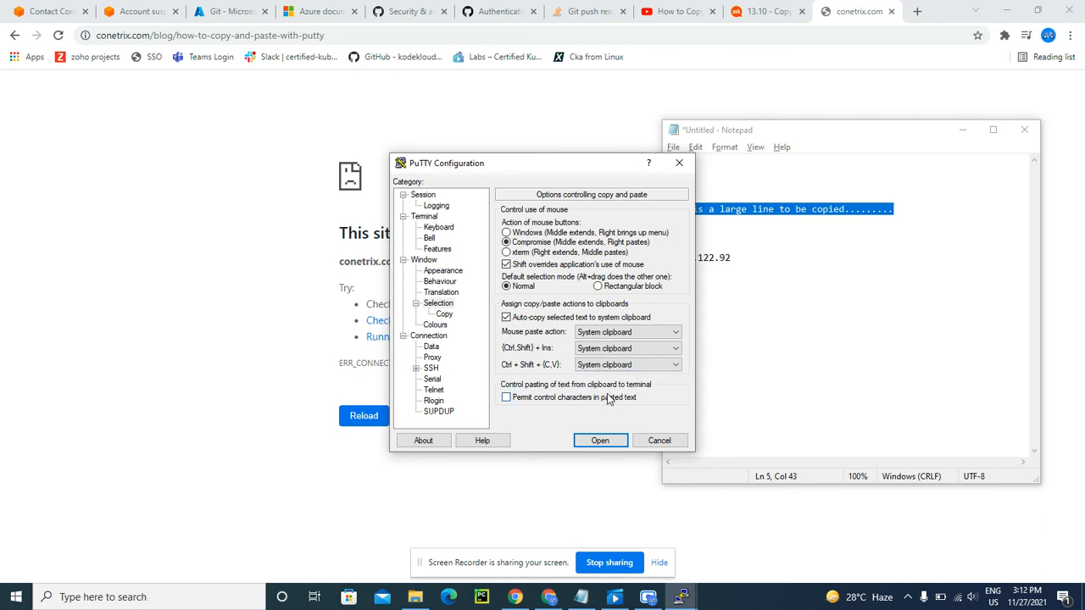